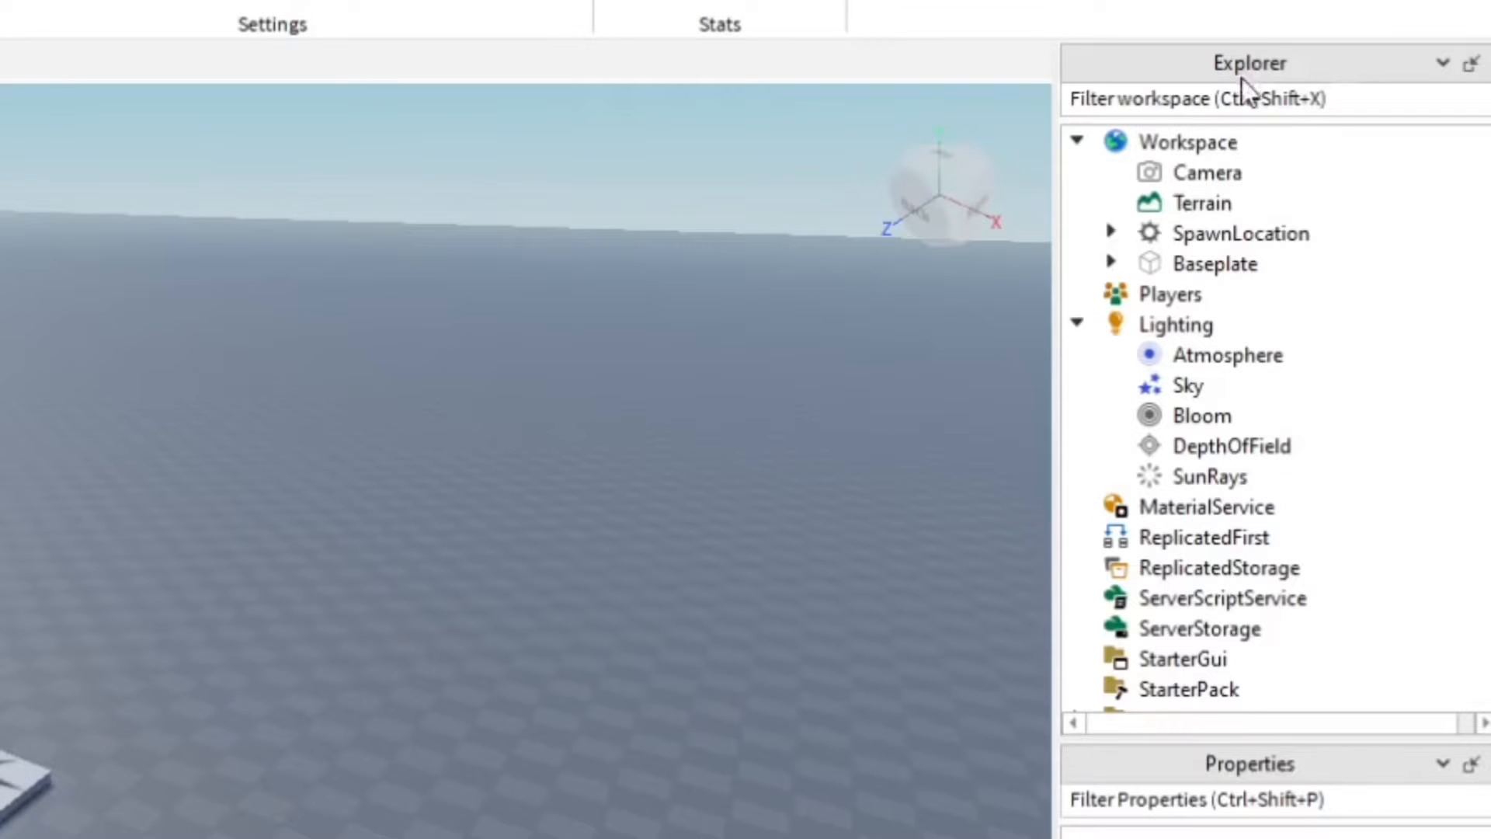
# Step: Collapse and re-expand Lighting in the Explorer, then select its Atmosphere object
pyautogui.click(1078, 325)
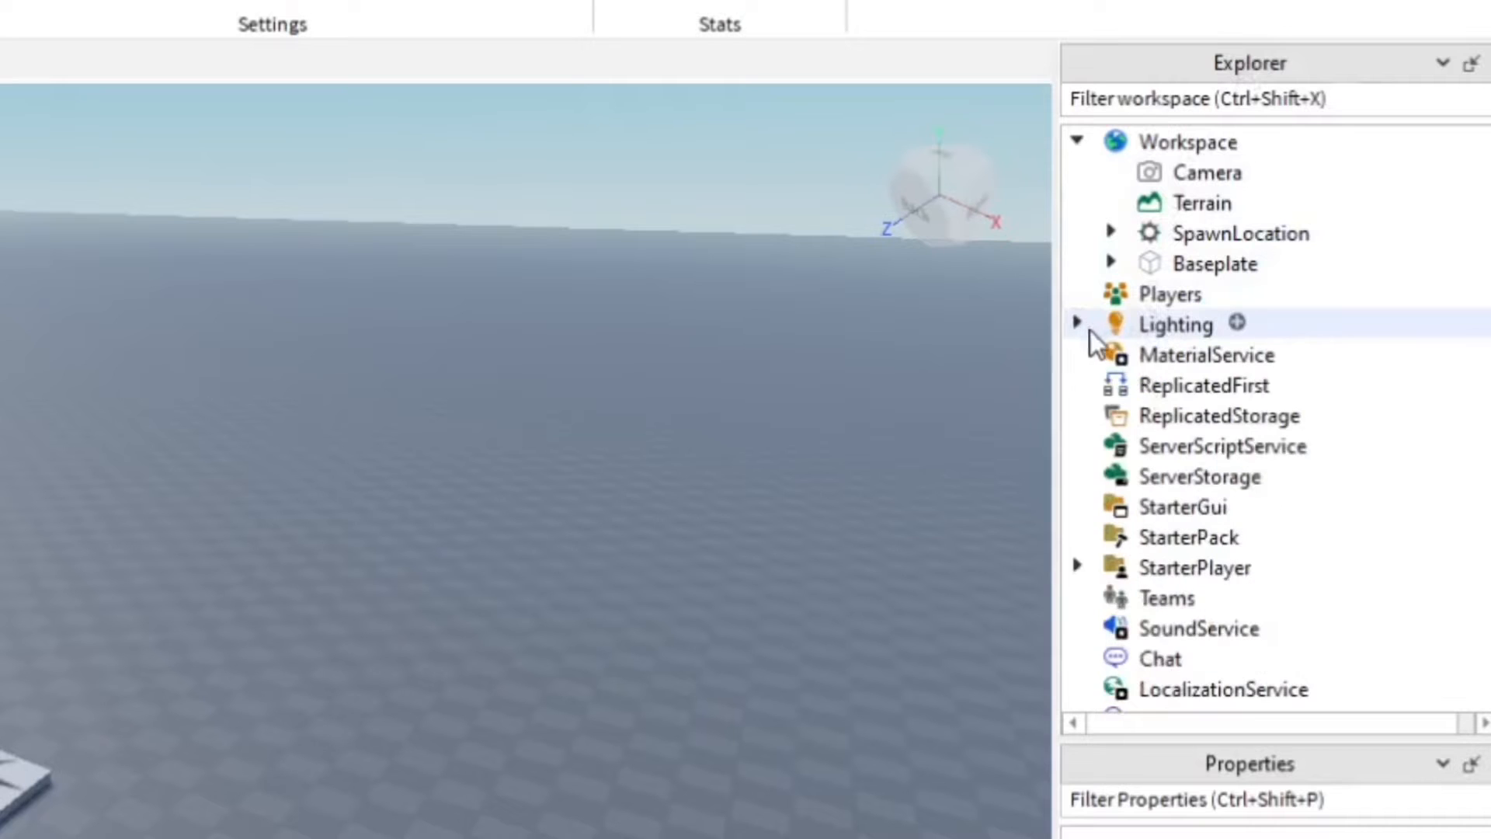
pyautogui.click(1078, 323)
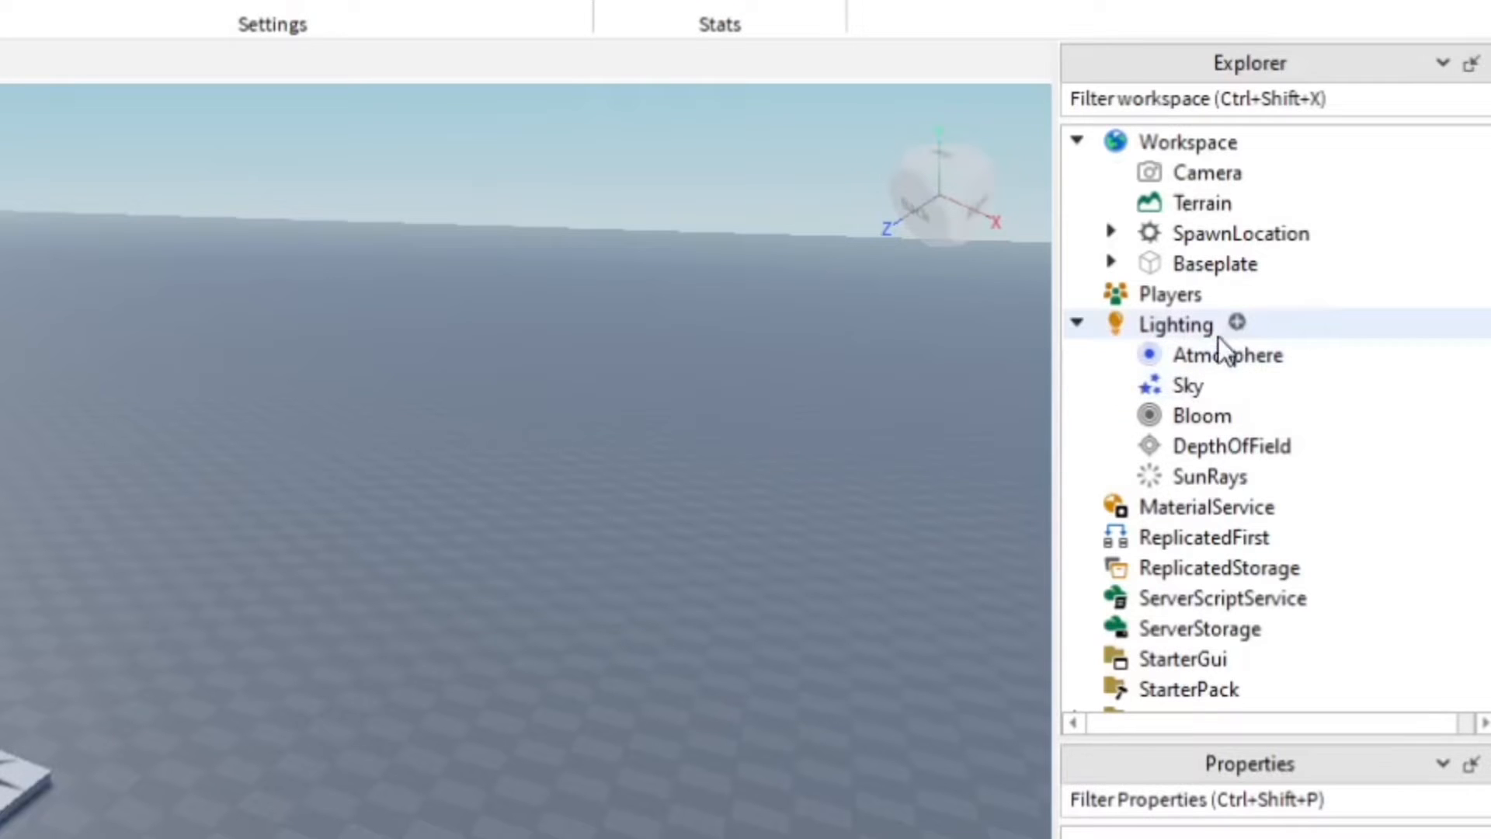
pyautogui.click(1237, 323)
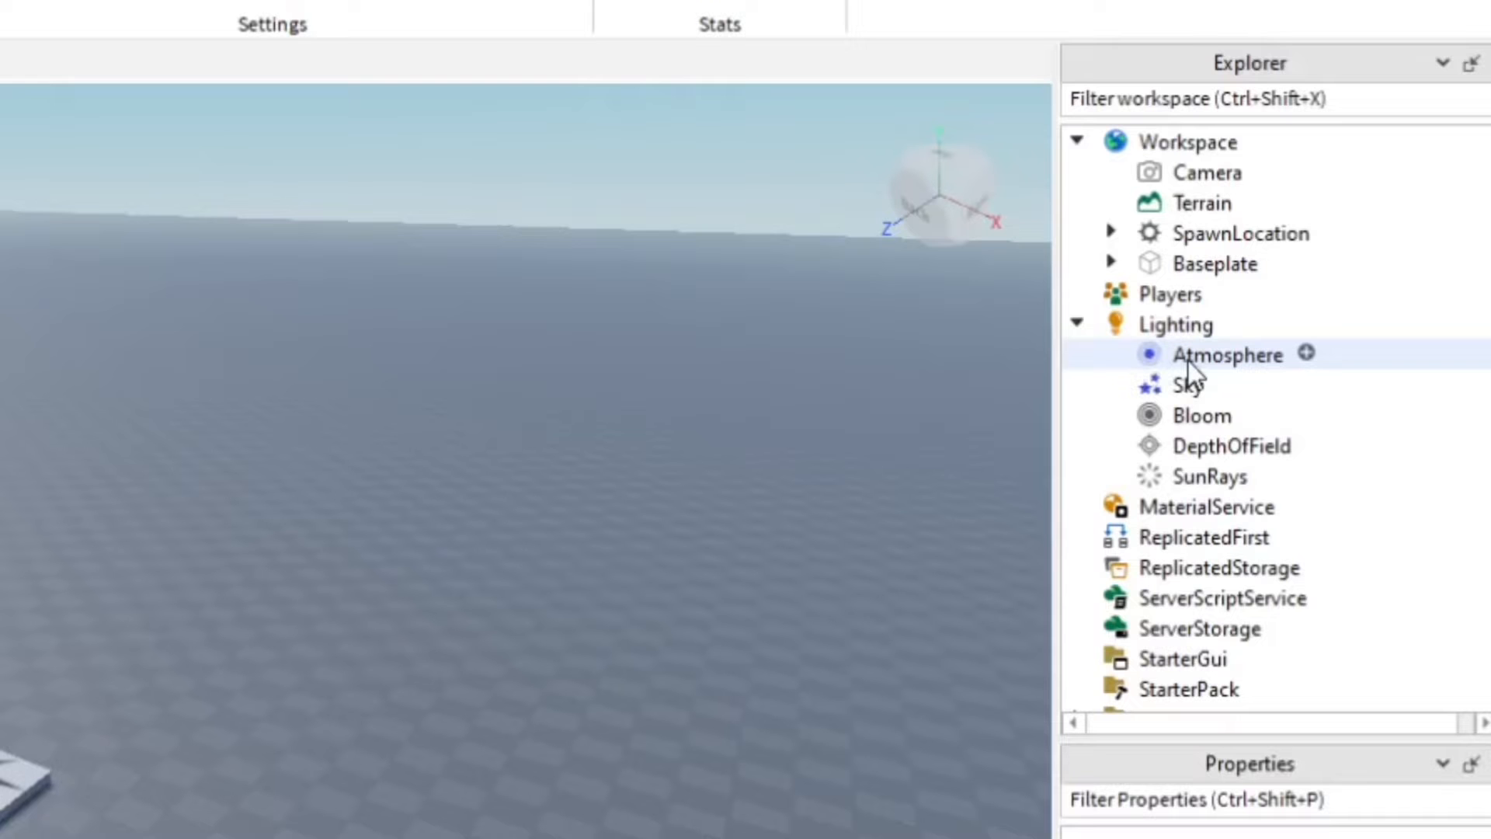
# Step: Set the Atmosphere Haze to 2.18 in the Properties panel
pyautogui.click(1228, 354)
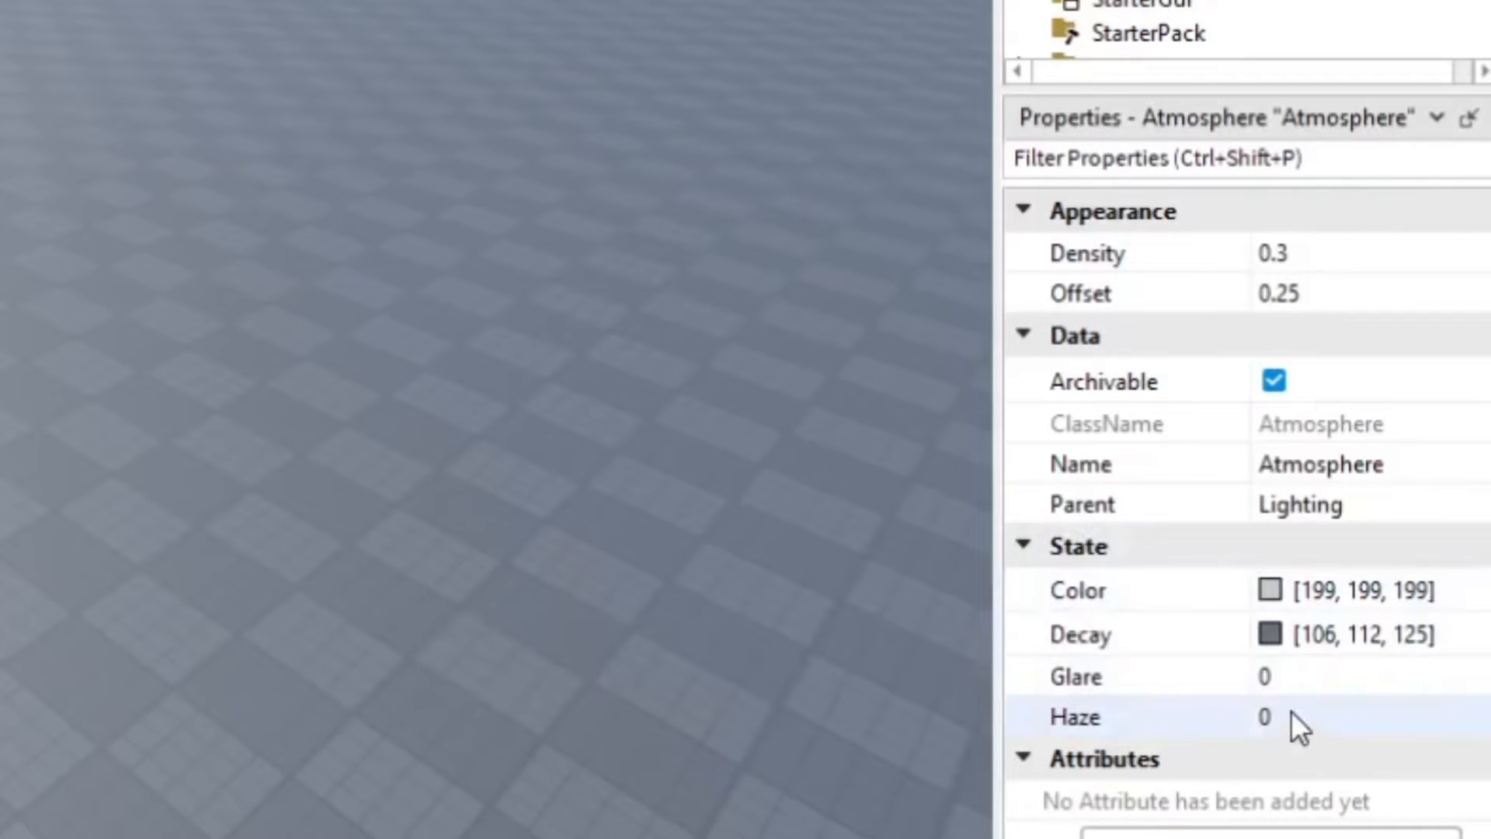
pyautogui.click(1281, 717)
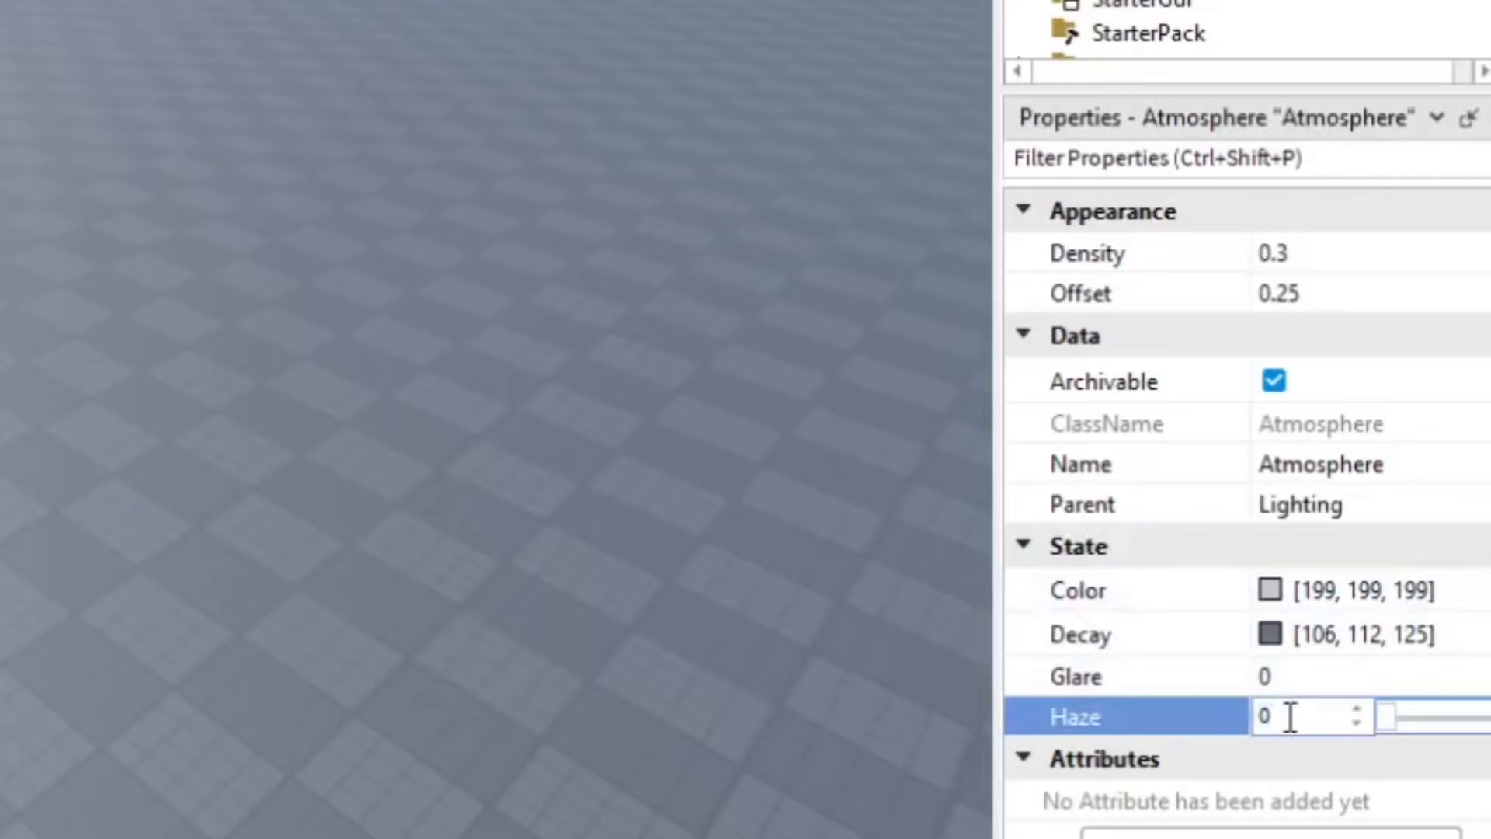
pyautogui.write('2.18')
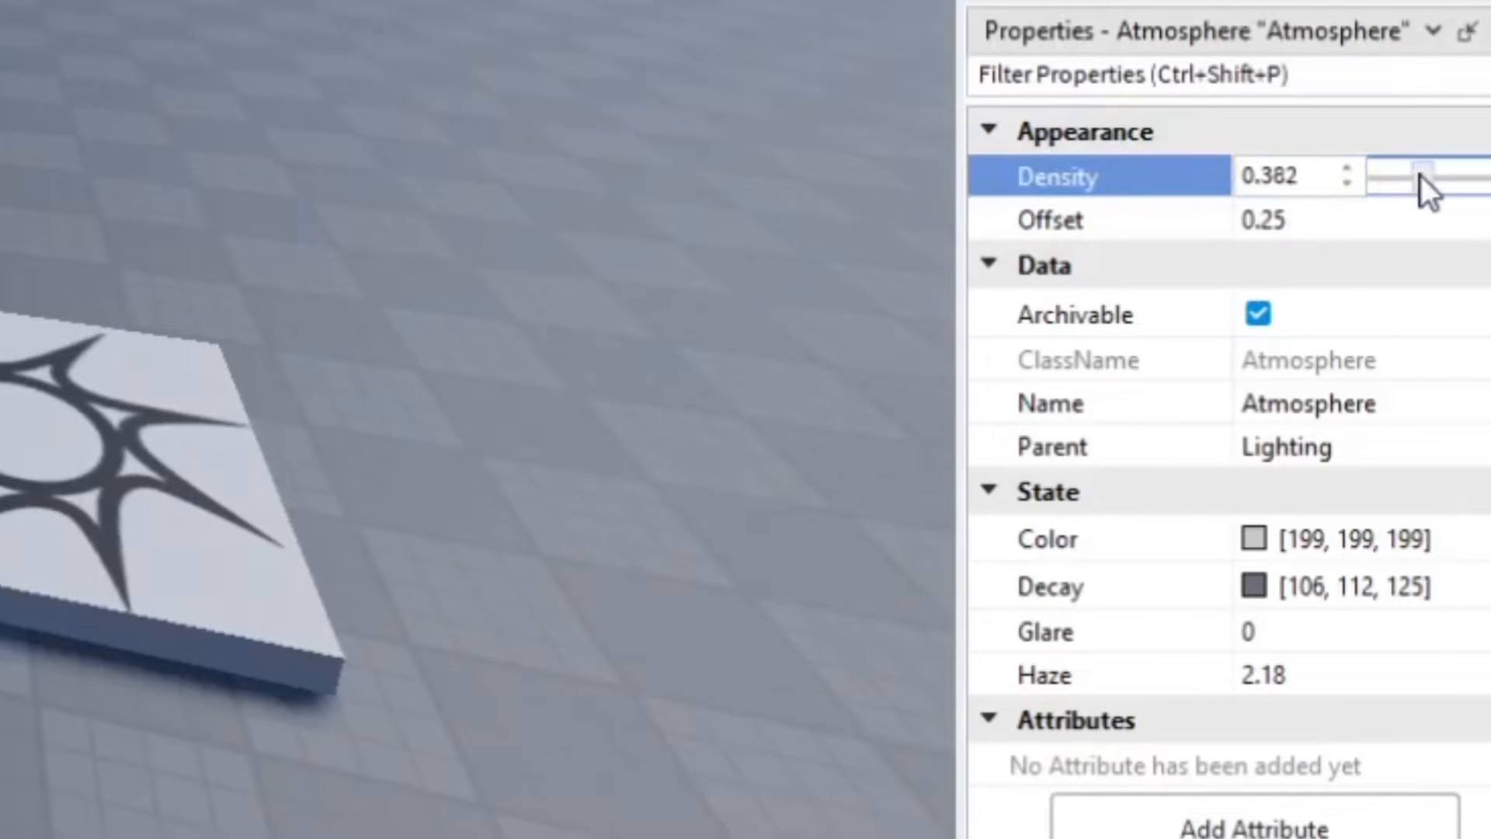
# Step: Drag the Atmosphere Density slider up to about 0.655
pyautogui.moveTo(1416, 176); pyautogui.dragTo(1445, 176)
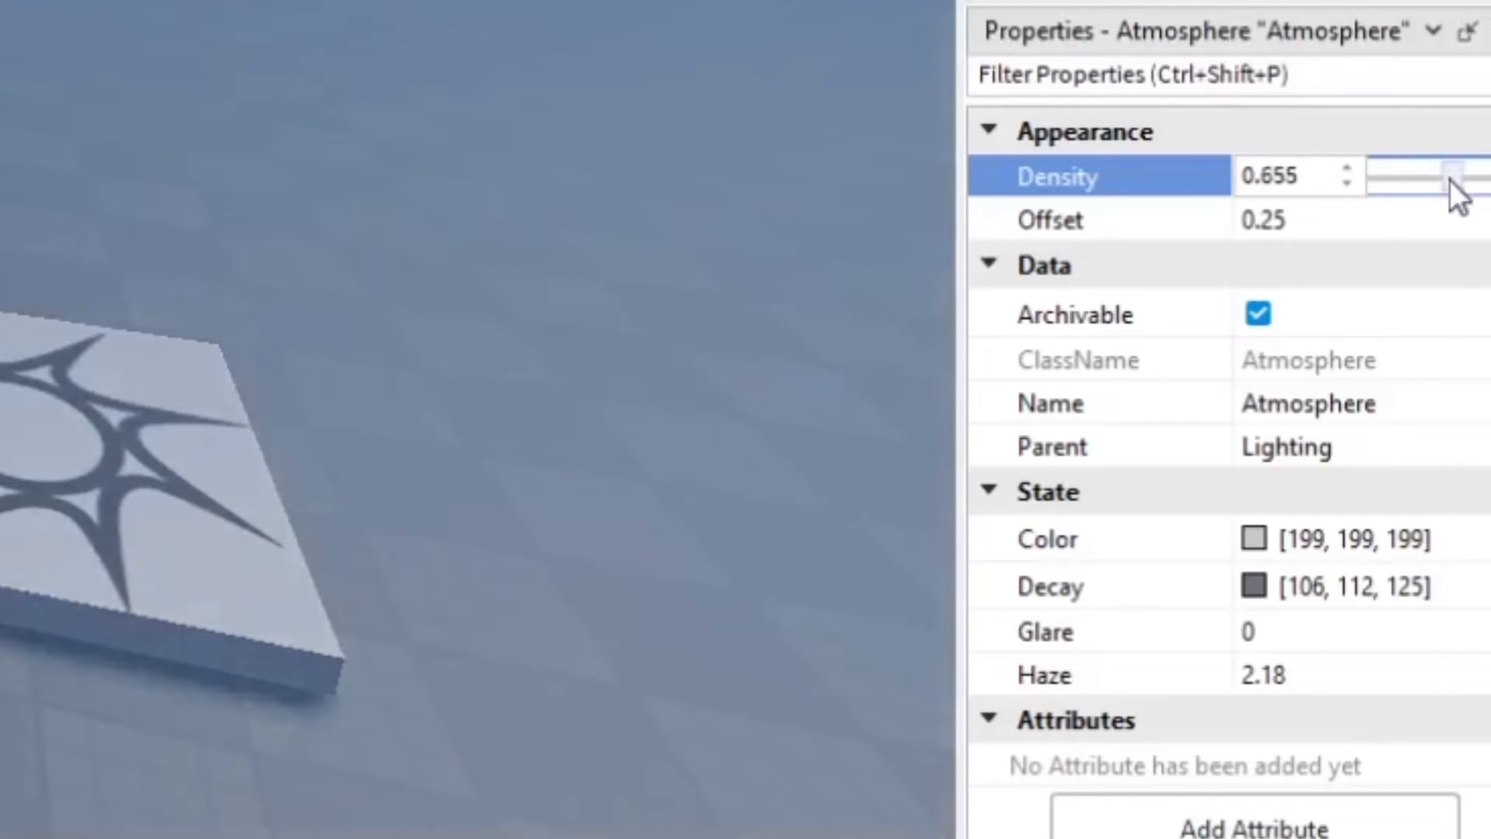
pyautogui.moveTo(1444, 176); pyautogui.dragTo(1470, 177)
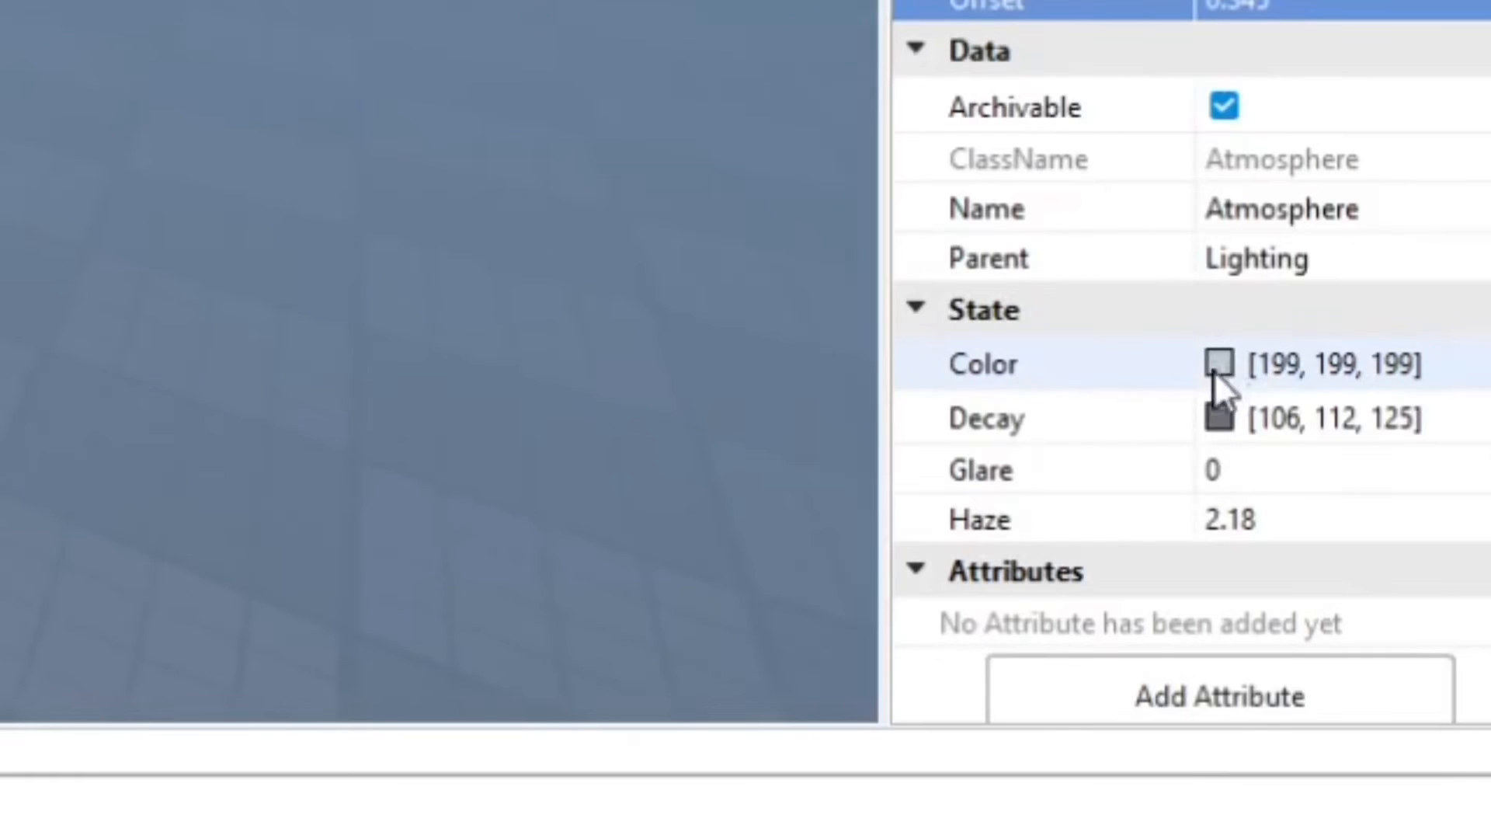
# Step: Pick a warm grey-brown Atmosphere fog colour (185, 163, 153) in the Select Color dialog
pyautogui.click(1218, 364)
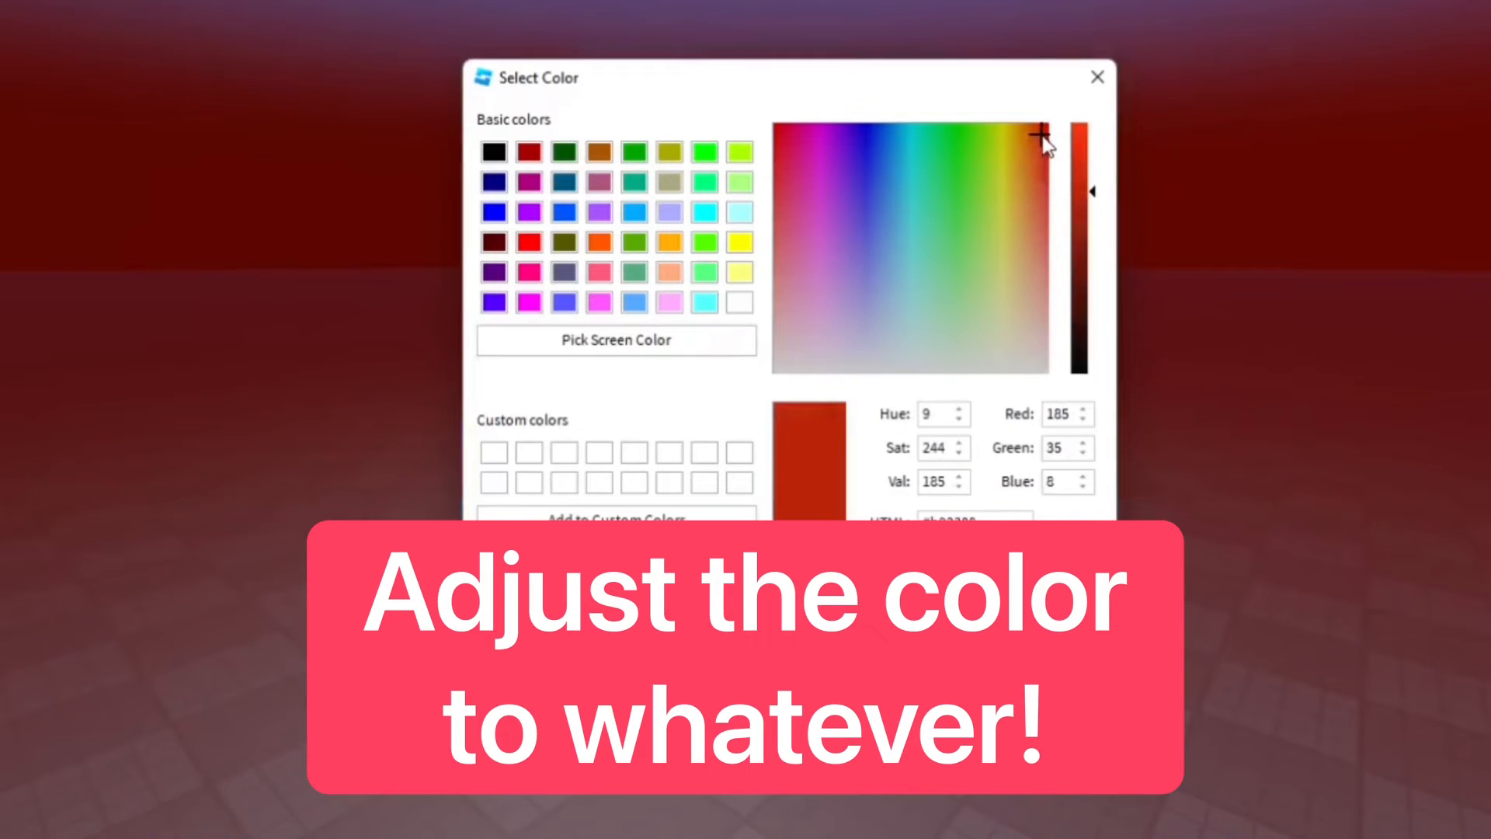
pyautogui.click(1097, 78)
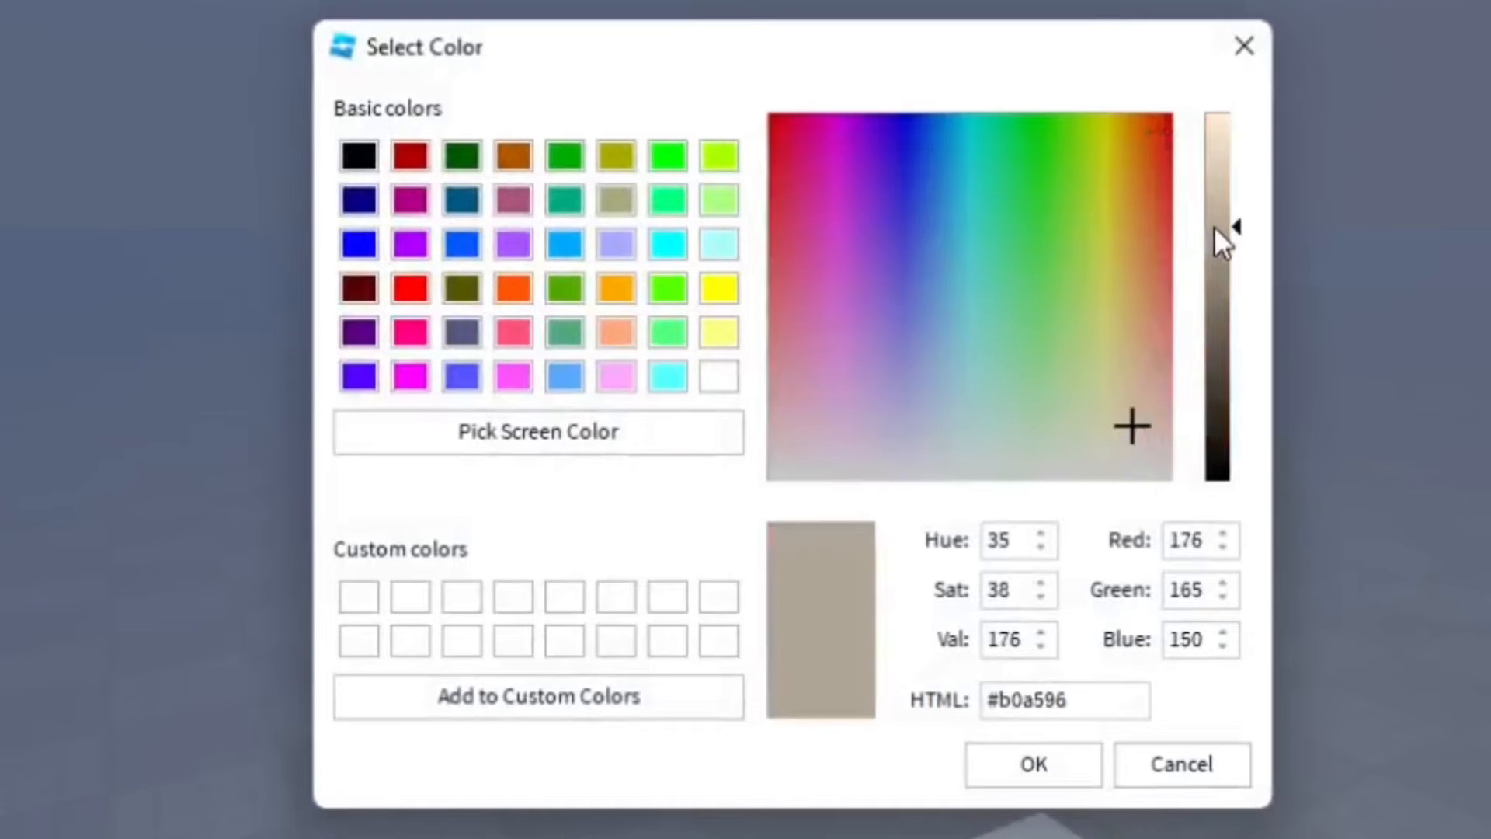
pyautogui.click(1032, 764)
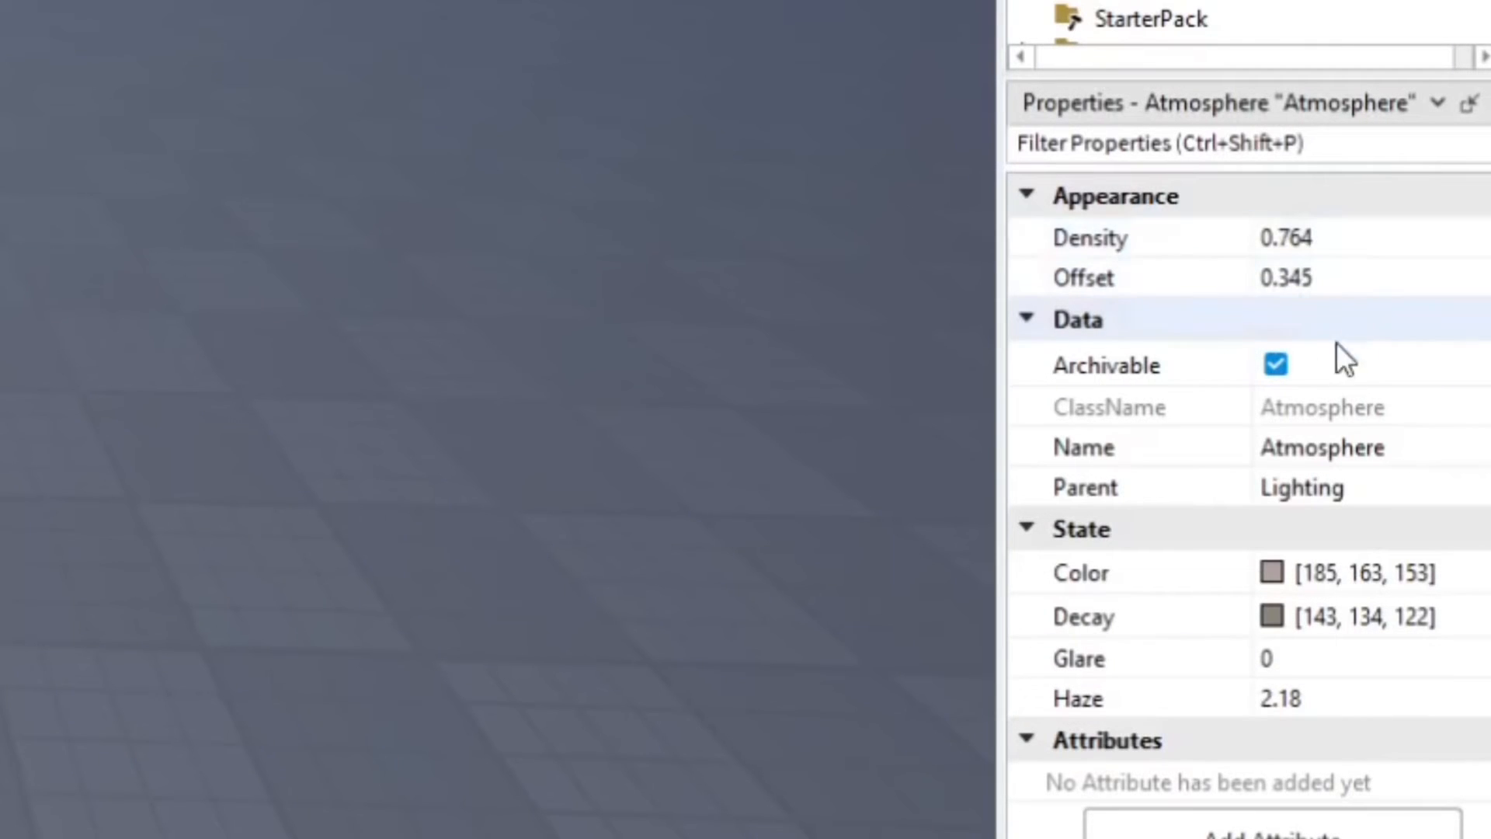
pyautogui.moveTo(510, 279)
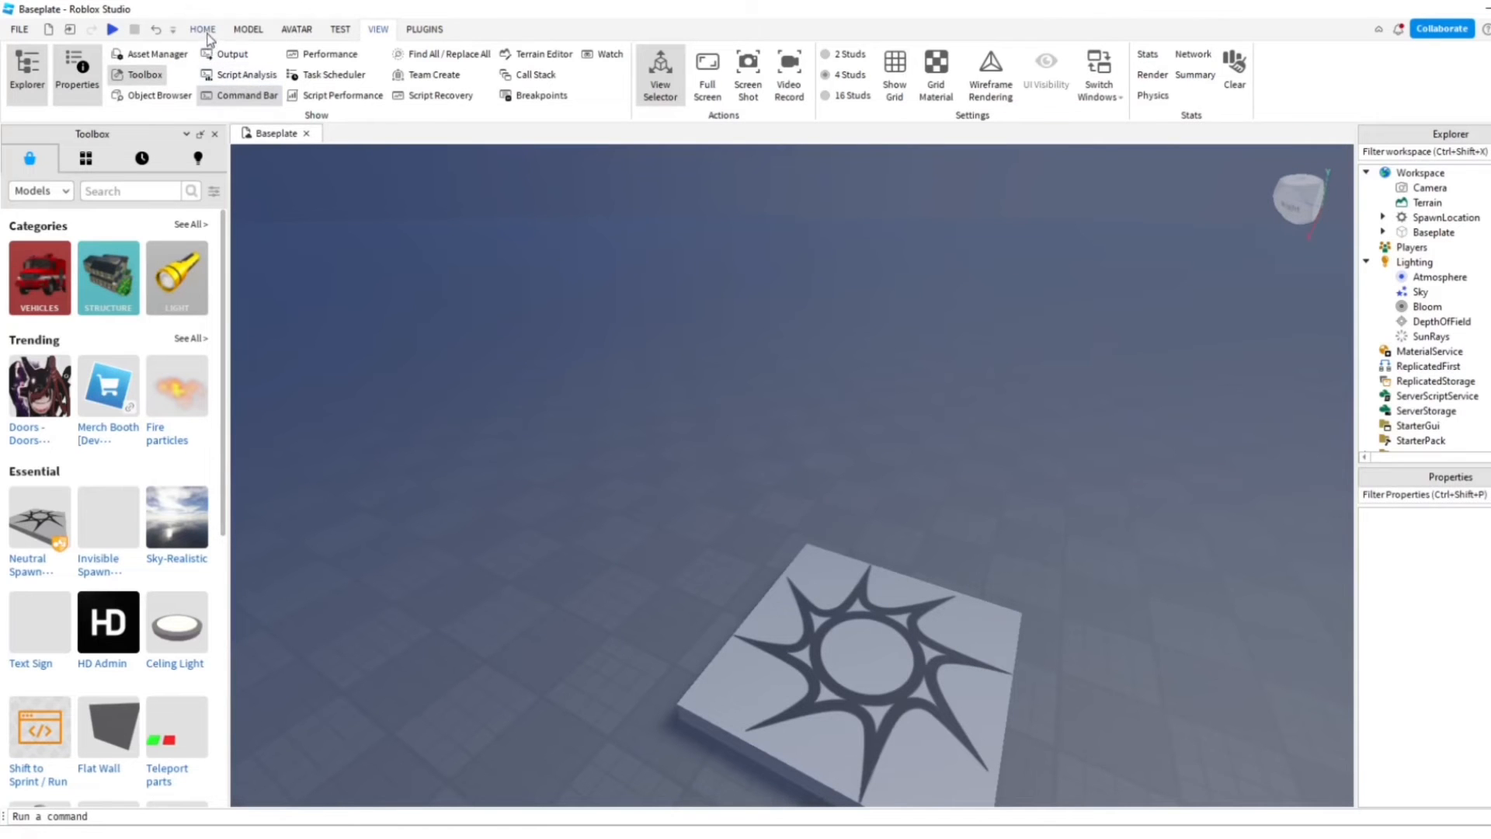
# Step: Start a playtest so the avatar appears on the foggy baseplate
pyautogui.click(114, 29)
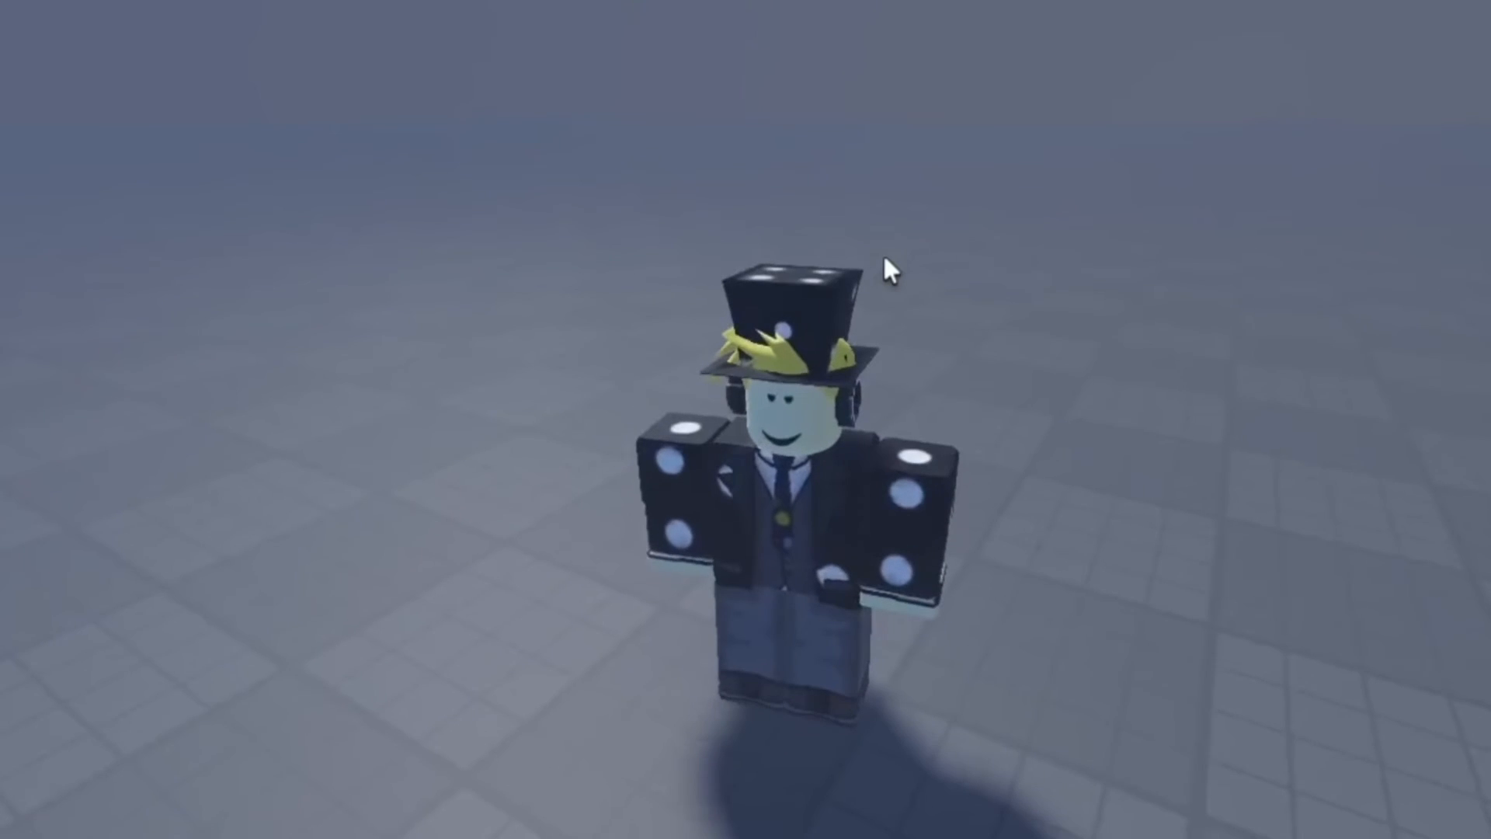